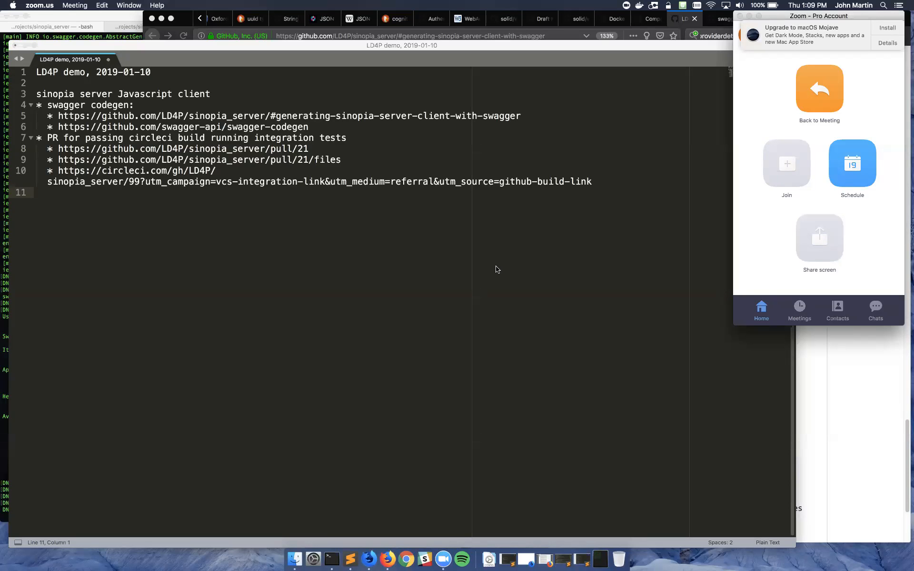
mouse_move(395, 215)
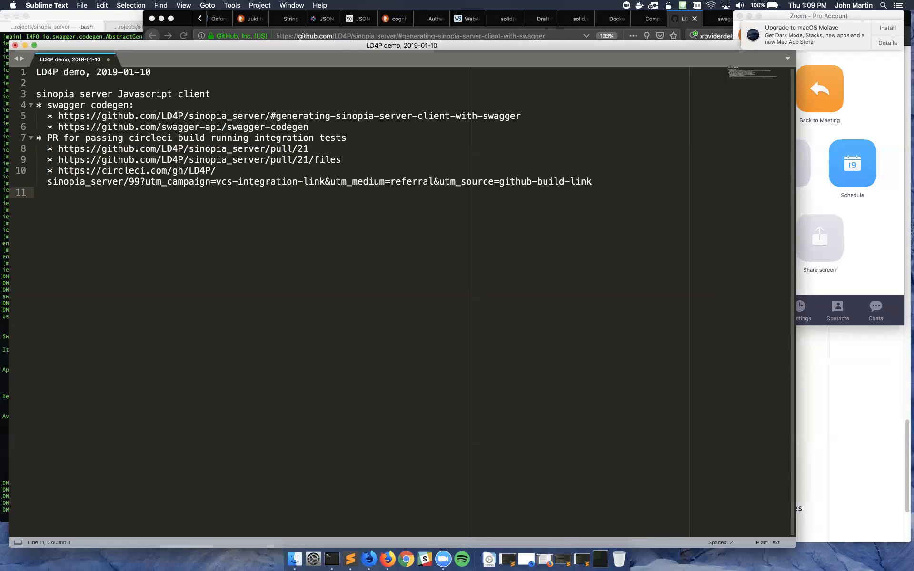
Bring the sinopia_server README forward and scroll to 'Generating Sinopia Server Client with Swagger'
click(37, 192)
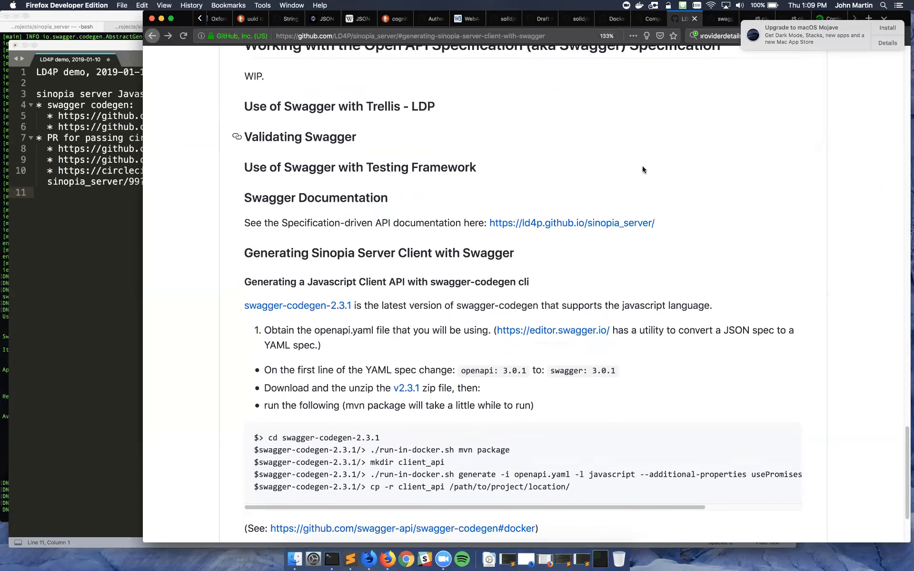
scroll(down, 3)
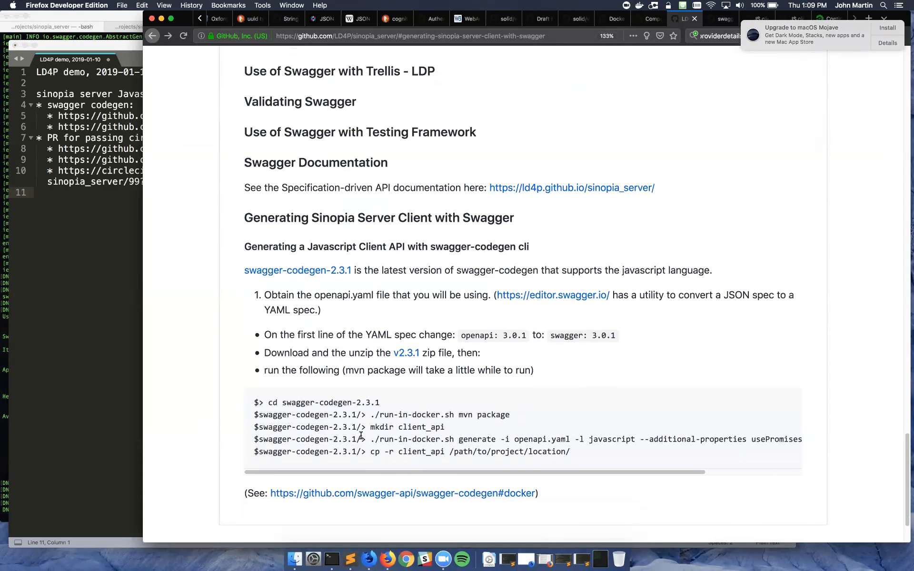
mouse_move(328, 413)
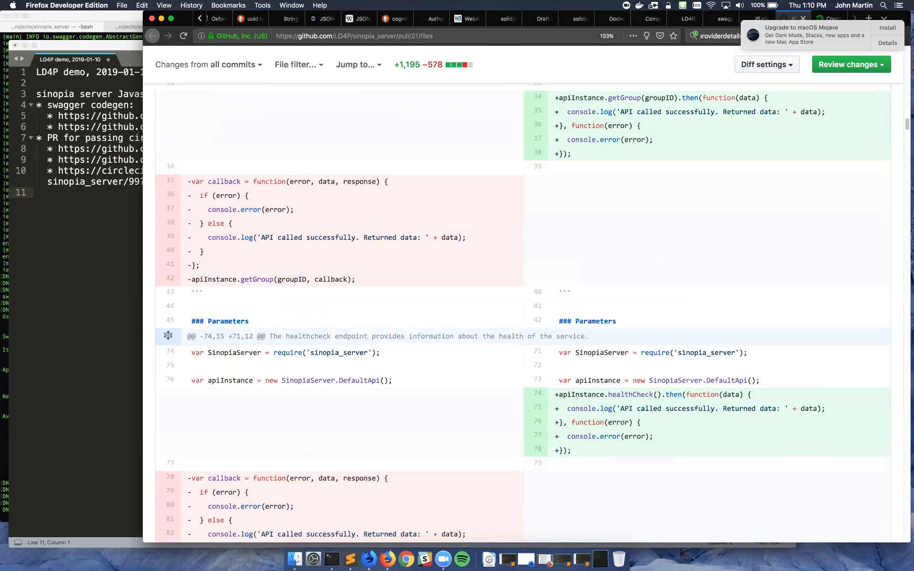
Scroll through the pull request 21 diff of the generated client documentation
scroll(down, 3)
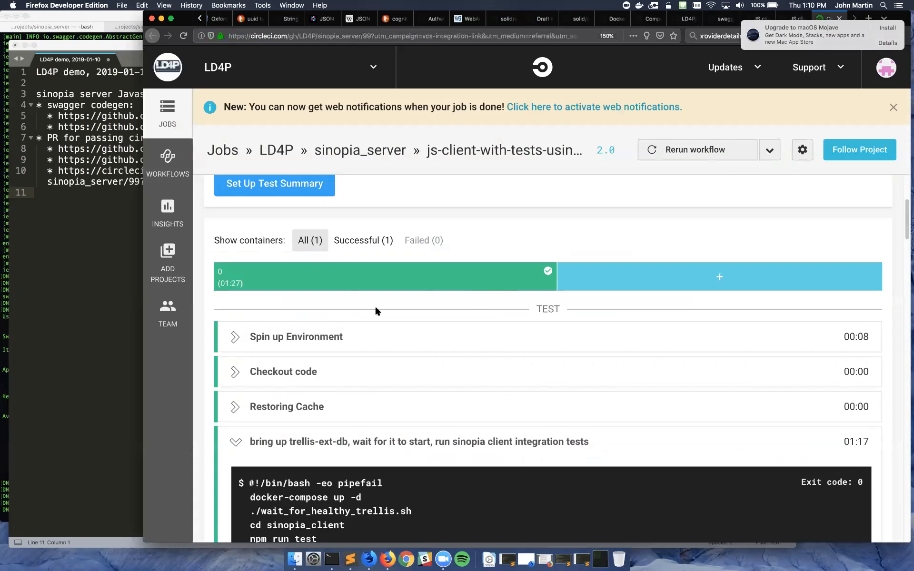
Scroll the CircleCI integration test log to the mocha summary showing 38 passing
scroll(down, 3)
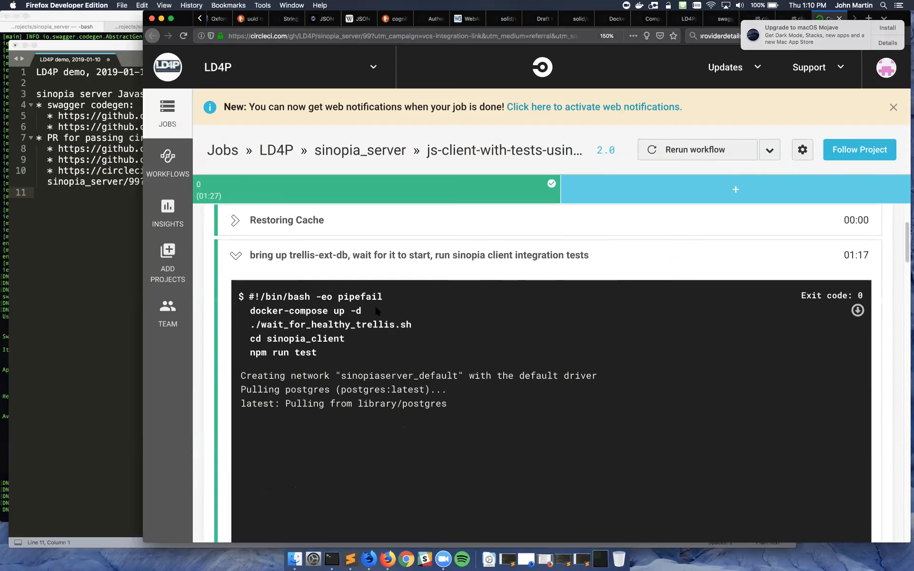
scroll(down, 3)
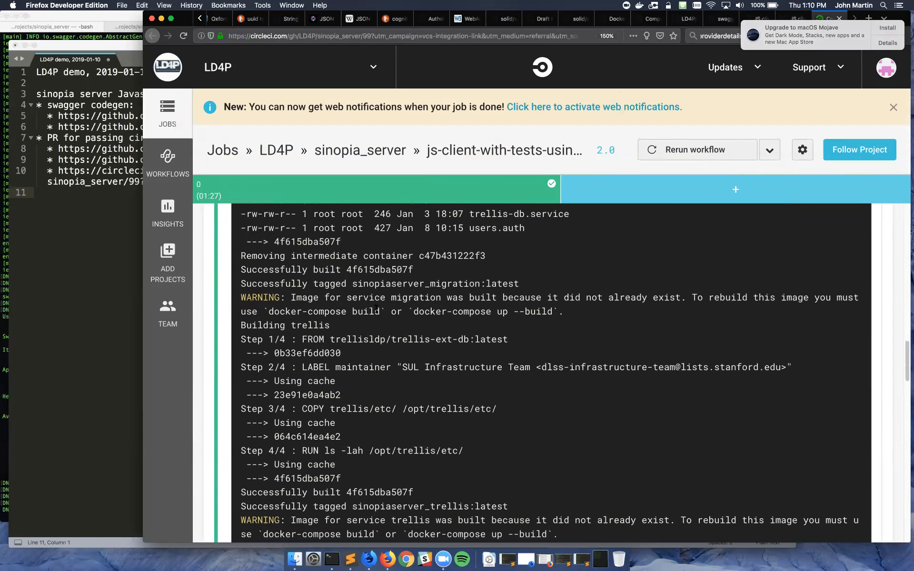
scroll(down, 3)
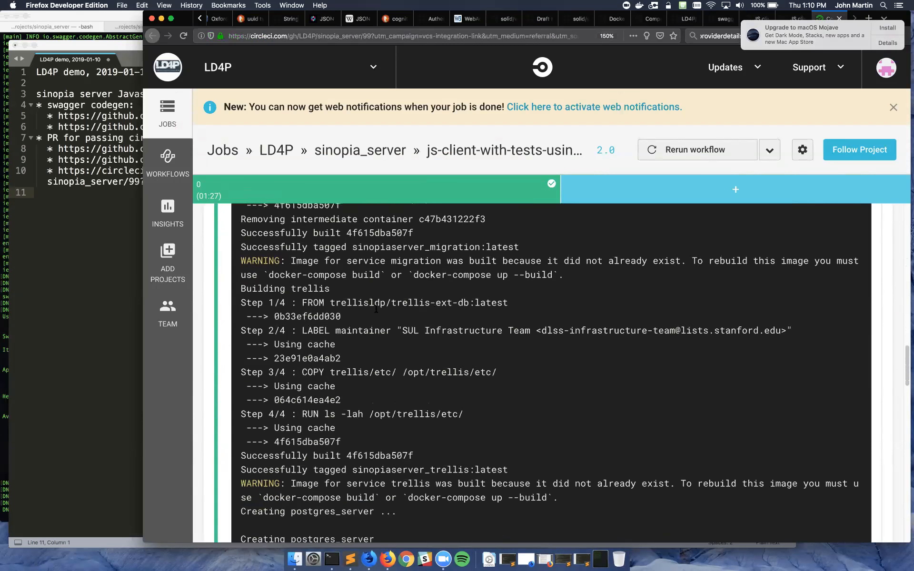
scroll(down, 3)
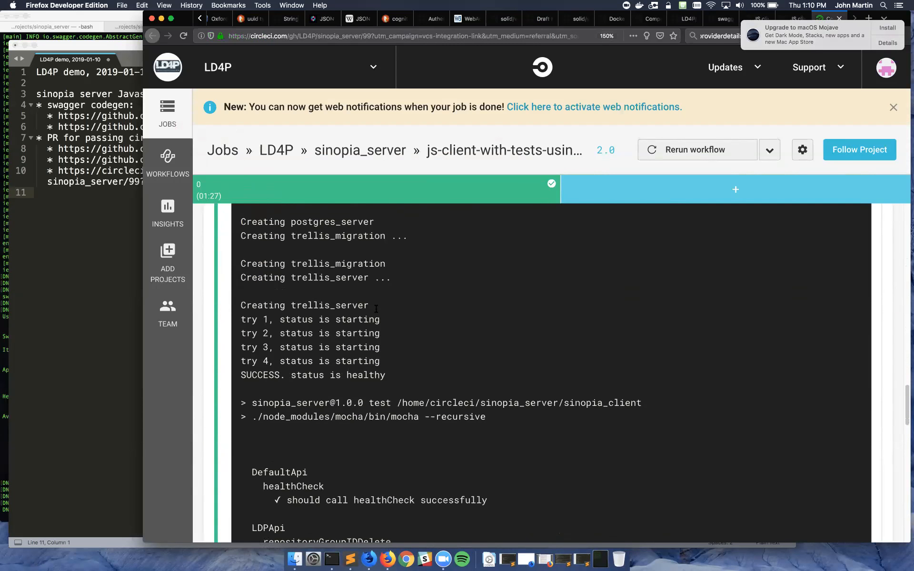
scroll(down, 3)
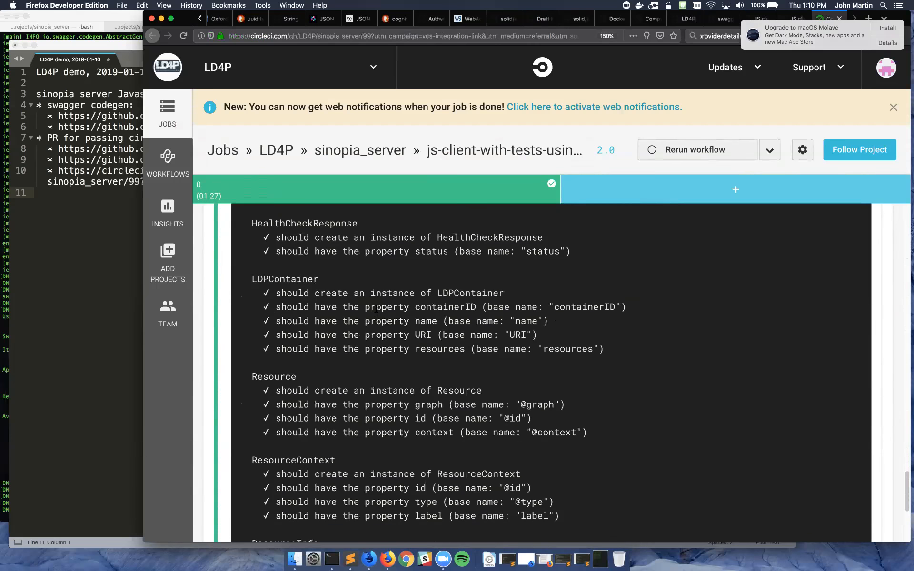
scroll(down, 3)
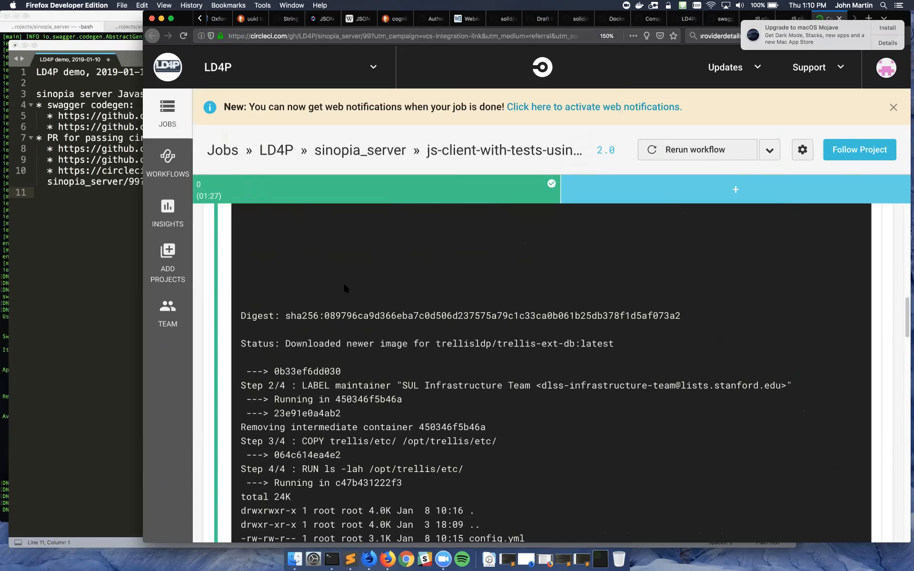
scroll(down, 3)
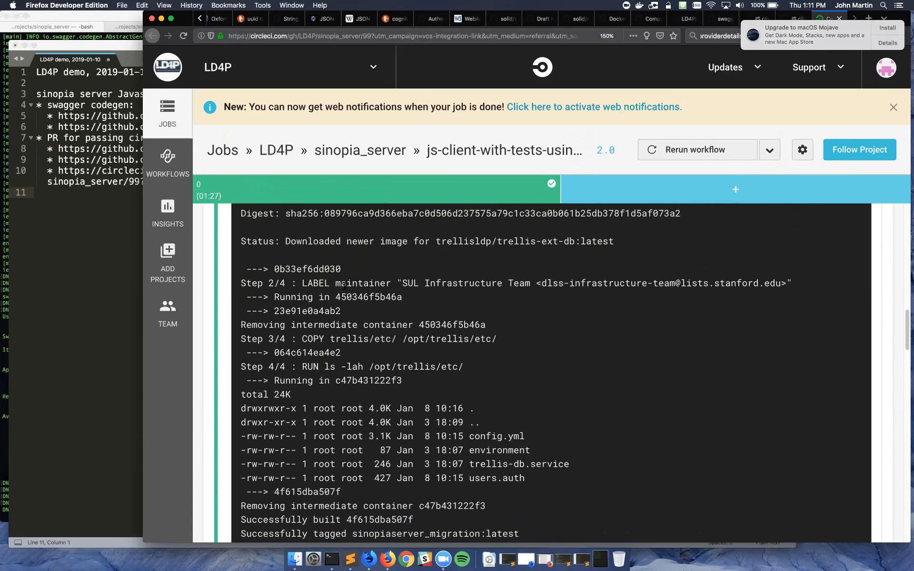
scroll(down, 3)
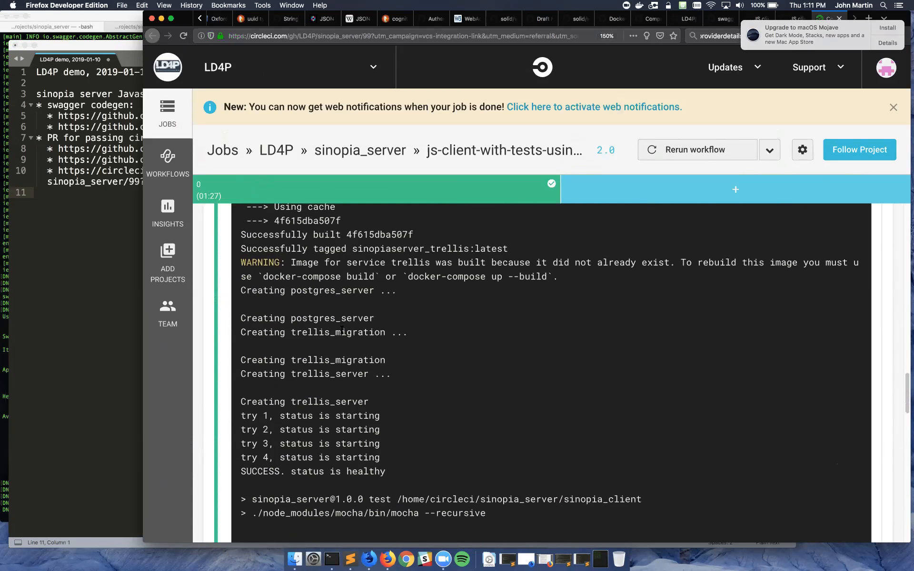
scroll(down, 3)
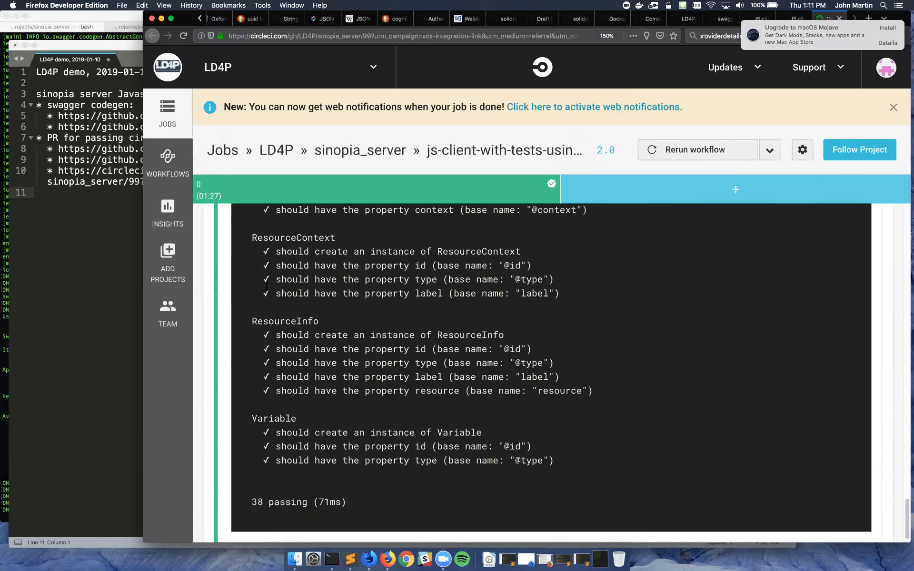
mouse_move(477, 70)
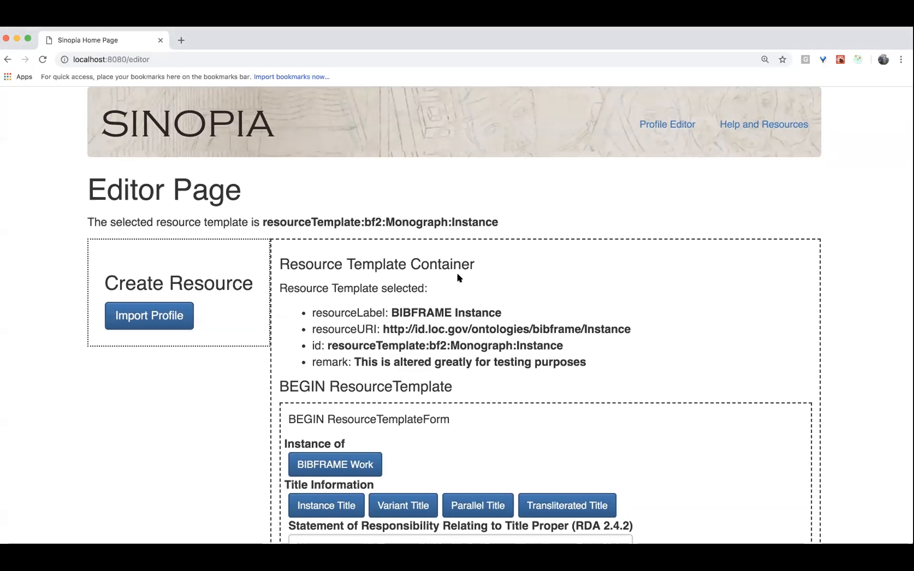
mouse_move(553, 356)
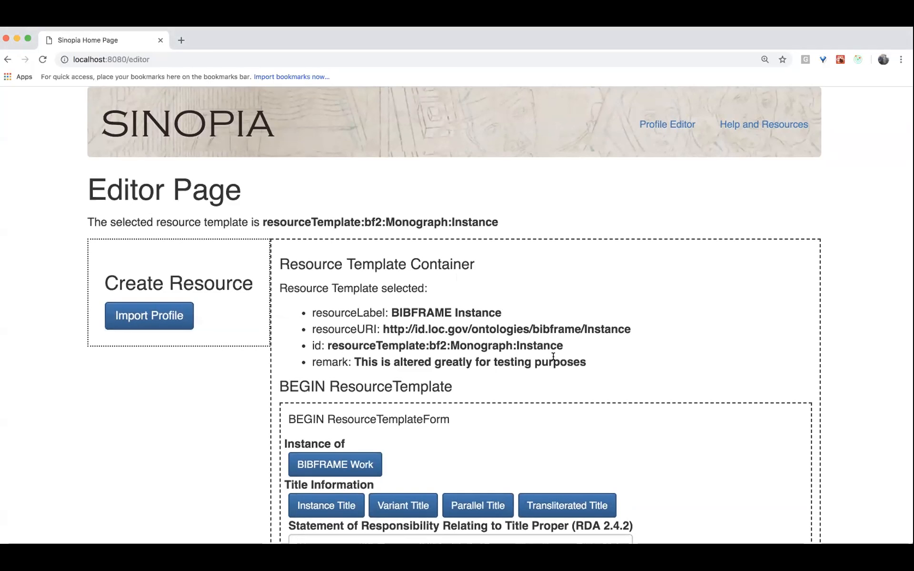
Scroll to the form bottom and preview the Instance's RDF with single unit and integrating resource
scroll(down, 3)
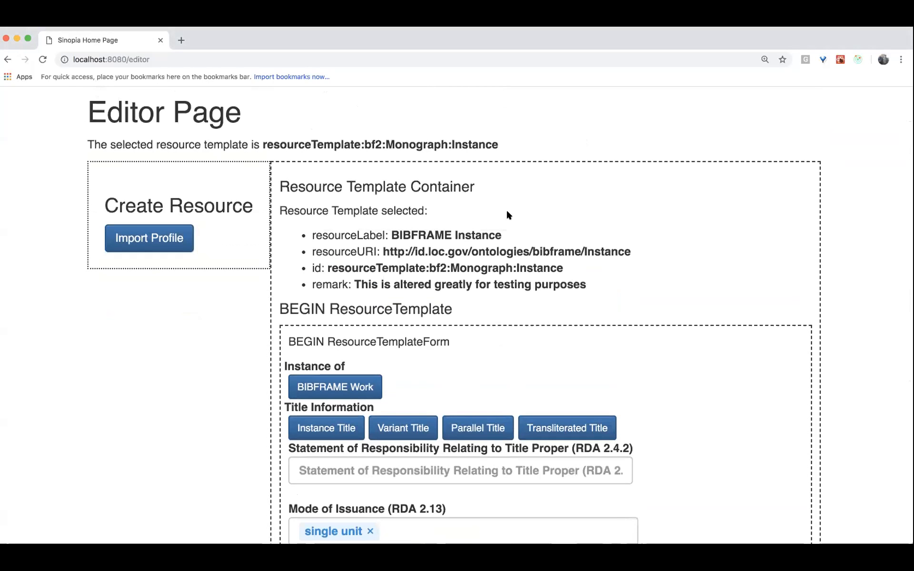
scroll(down, 3)
text(Stanford)
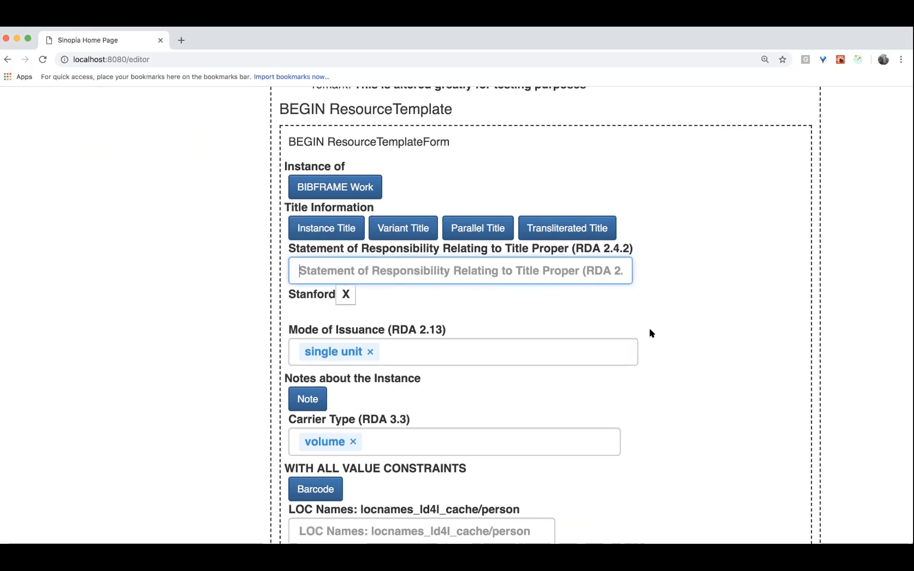
scroll(down, 3)
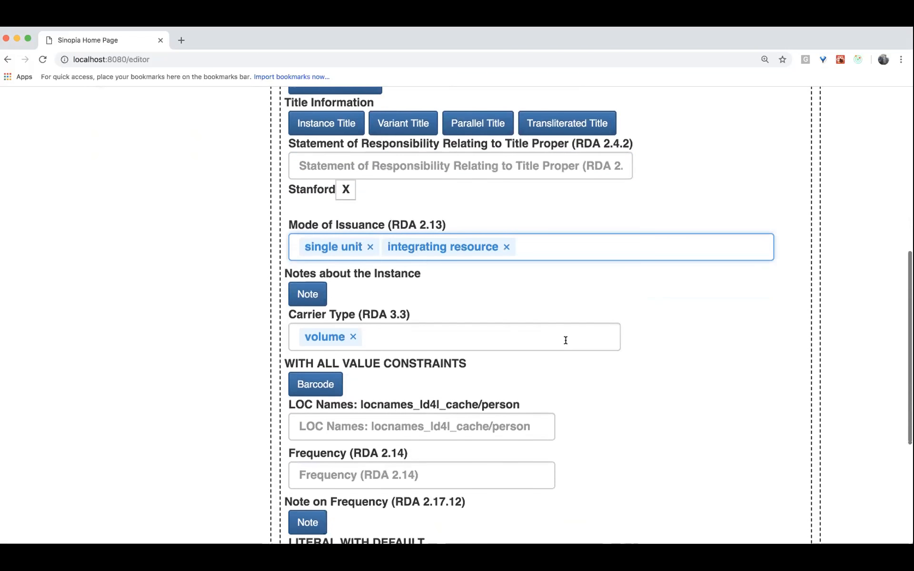
scroll(down, 3)
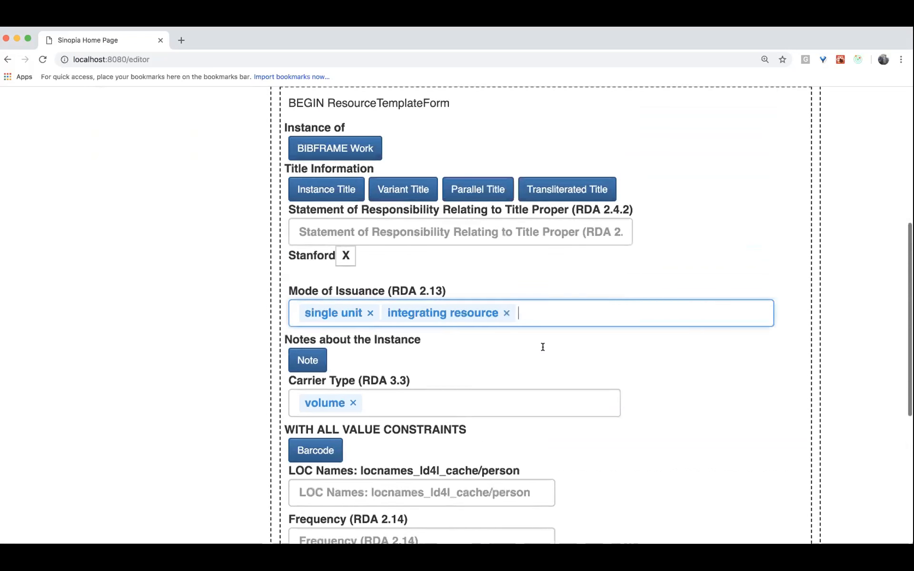
scroll(down, 3)
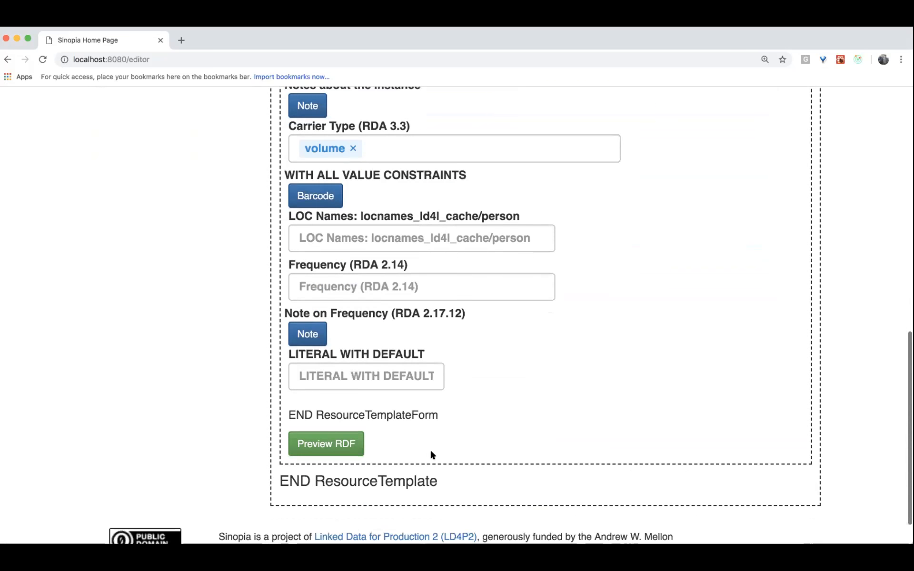
click(325, 443)
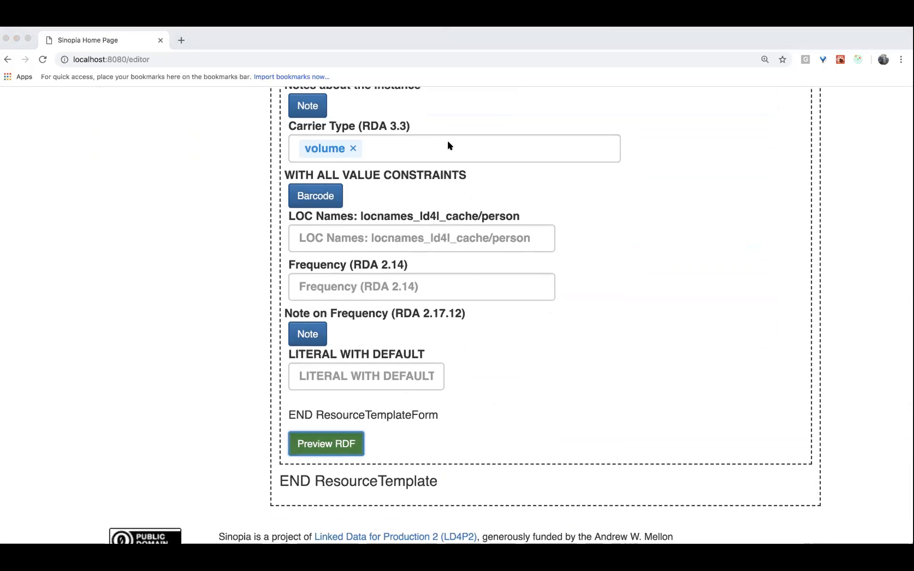
click(325, 444)
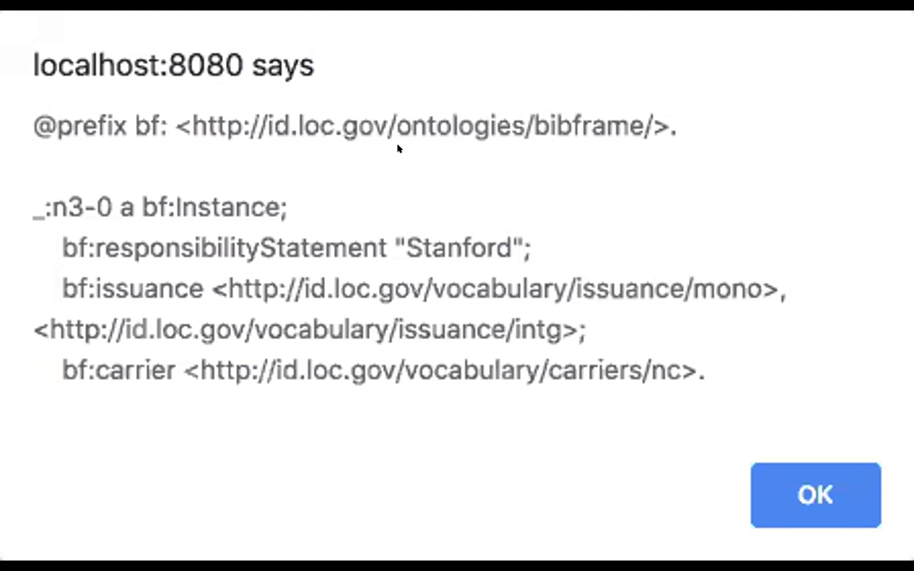
mouse_move(40, 212)
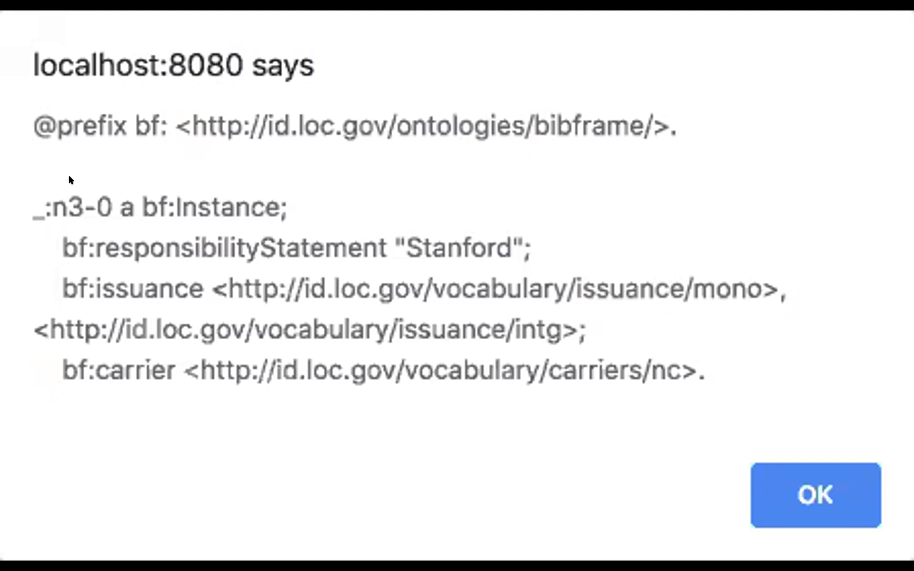
mouse_move(69, 210)
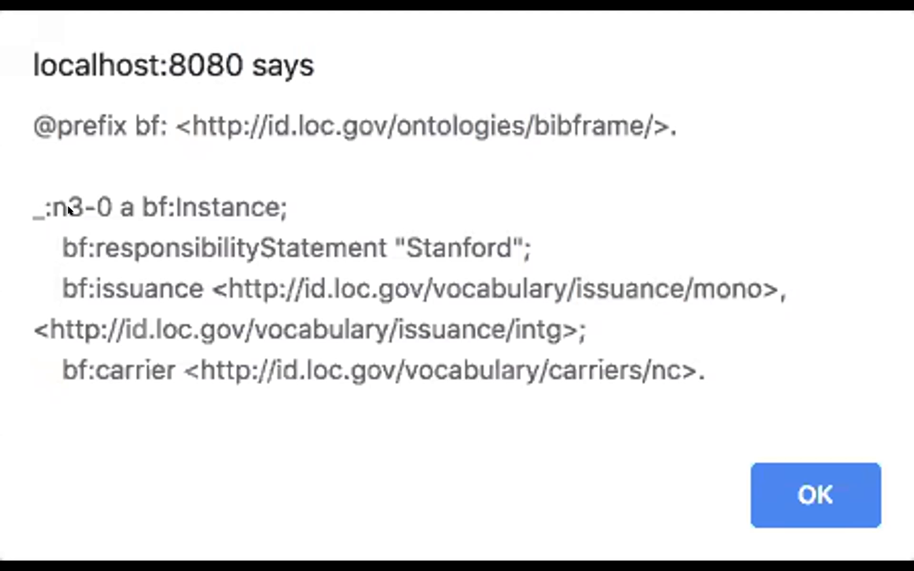
mouse_move(42, 183)
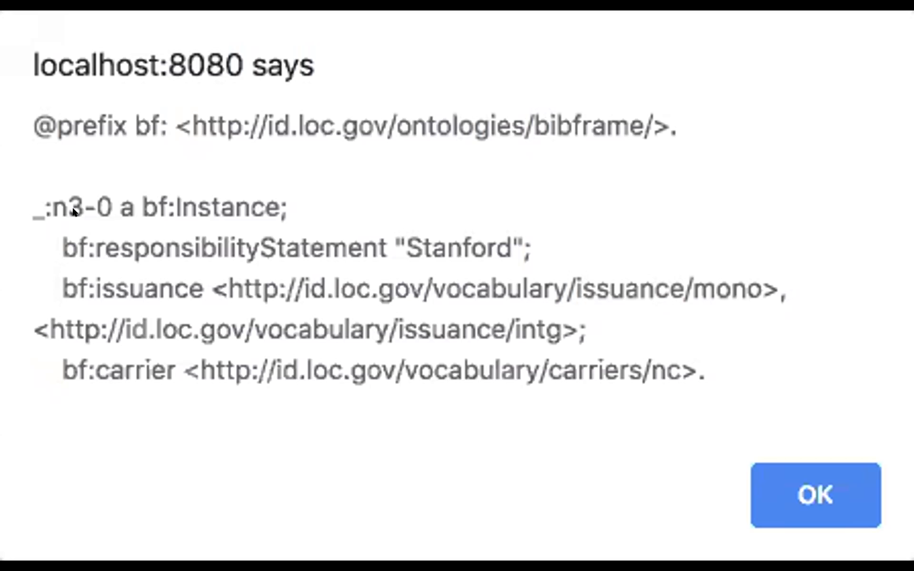
mouse_move(362, 244)
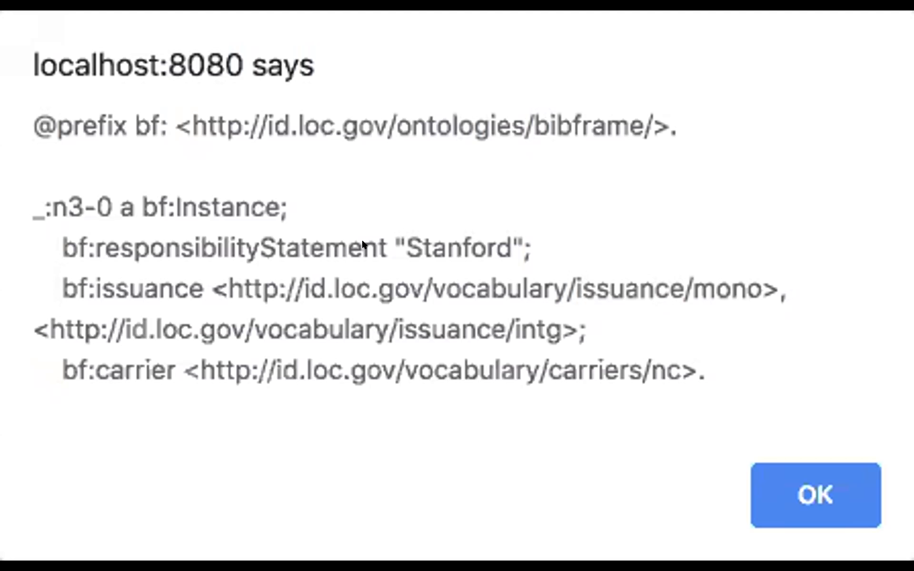
mouse_move(462, 247)
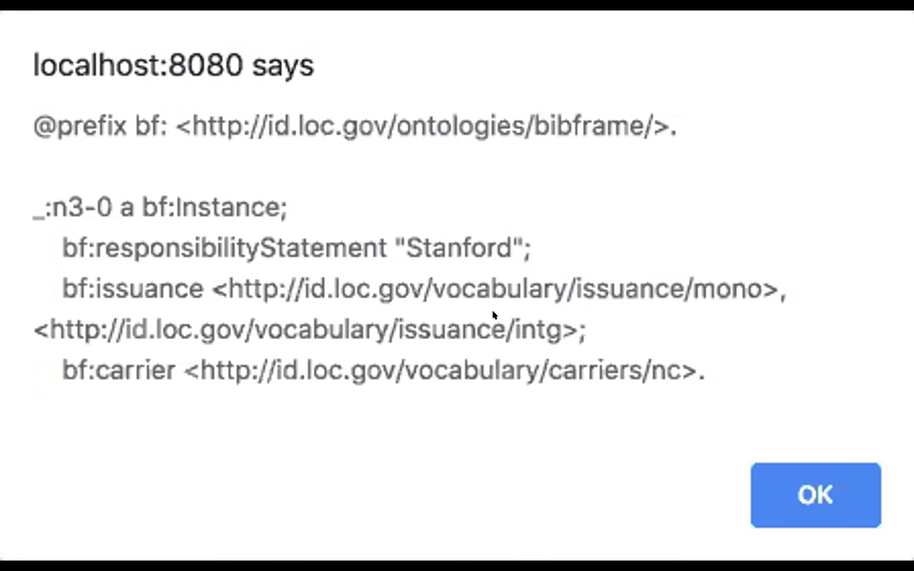
mouse_move(426, 278)
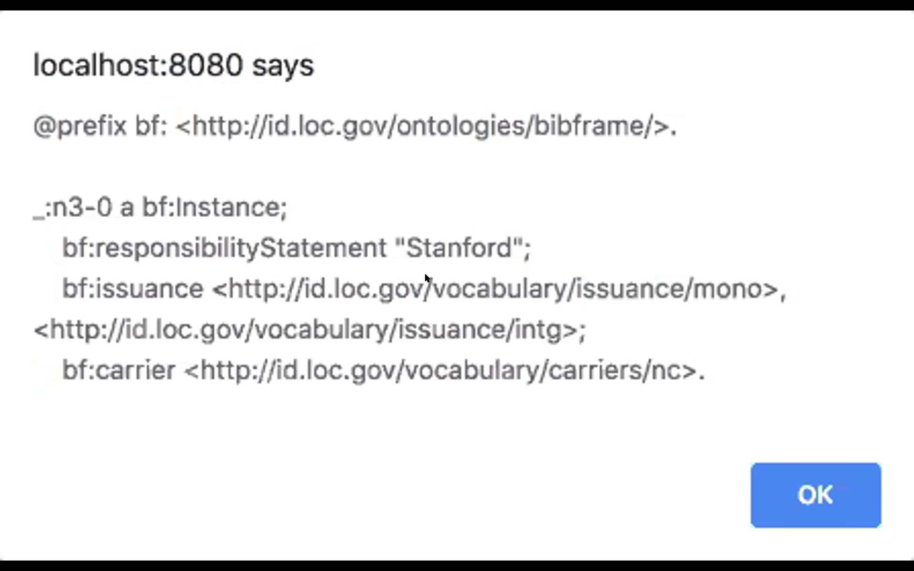
mouse_move(335, 279)
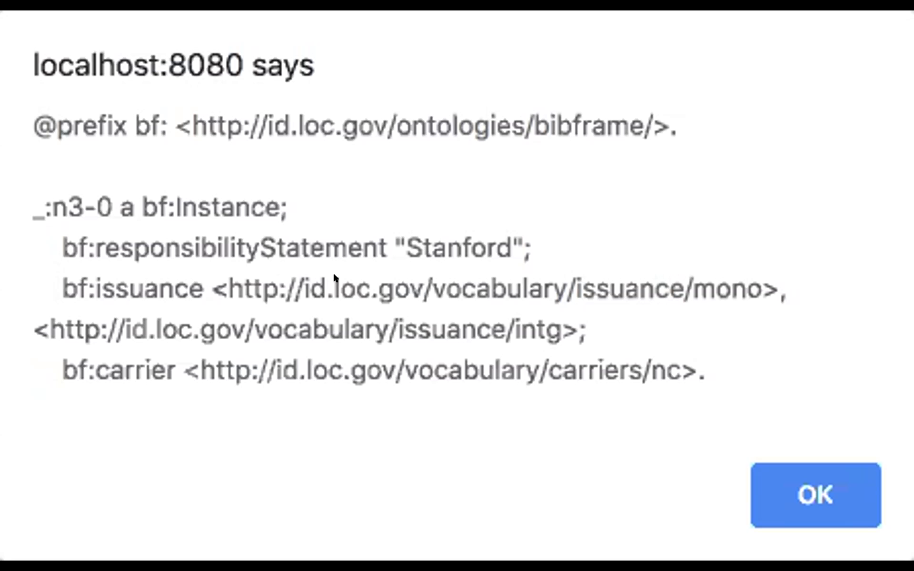
mouse_move(361, 280)
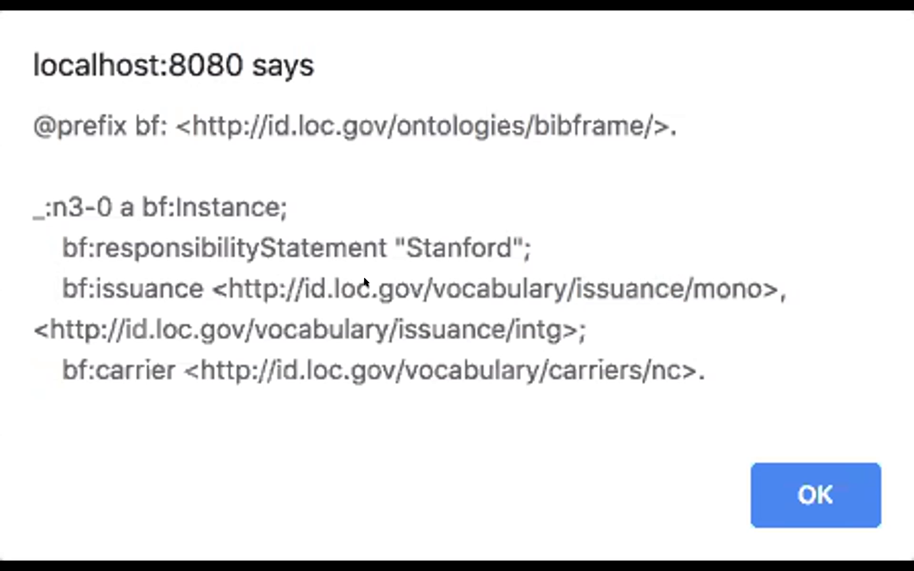
mouse_move(394, 280)
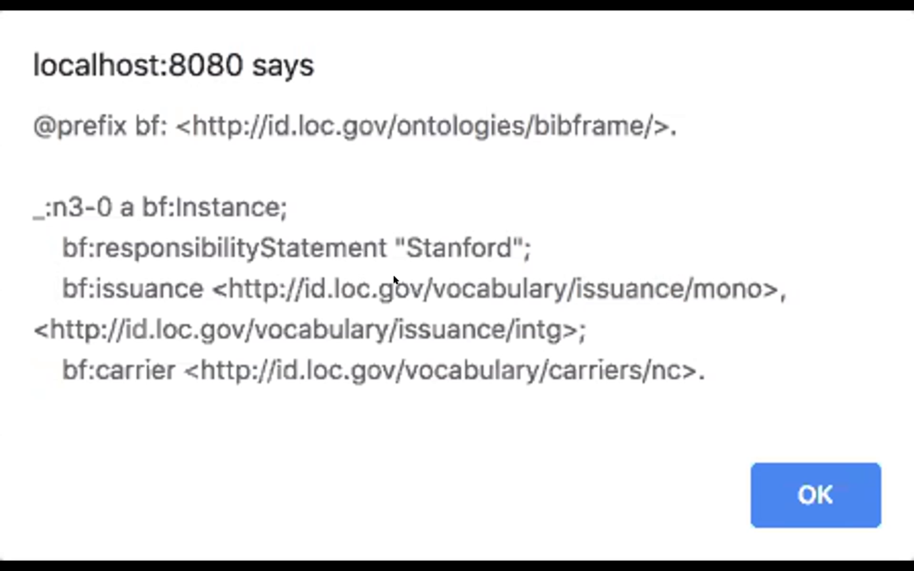
mouse_move(201, 379)
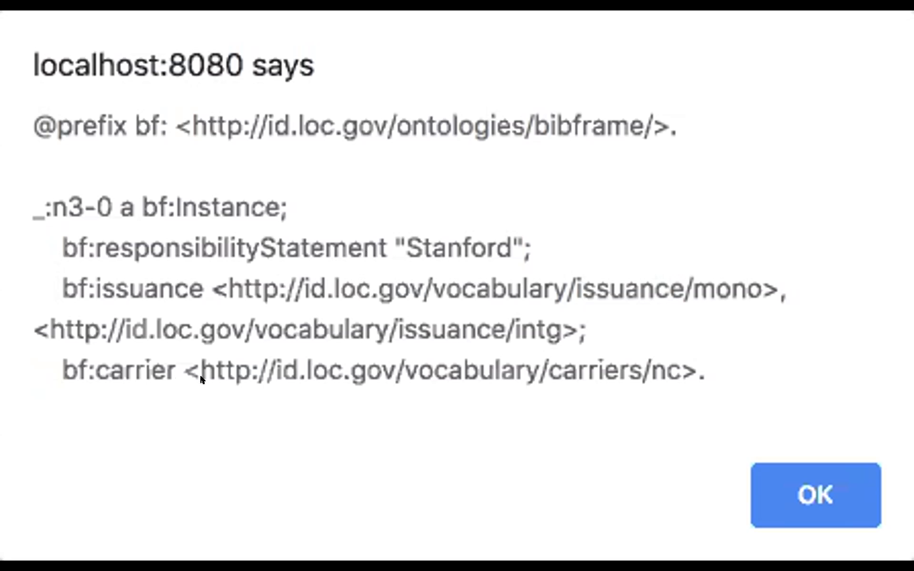
mouse_move(132, 475)
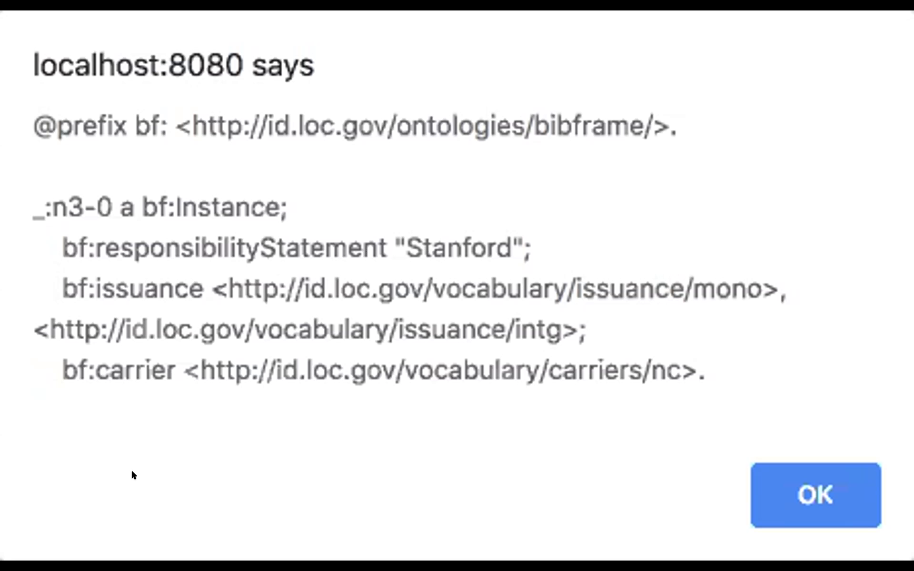
mouse_move(791, 504)
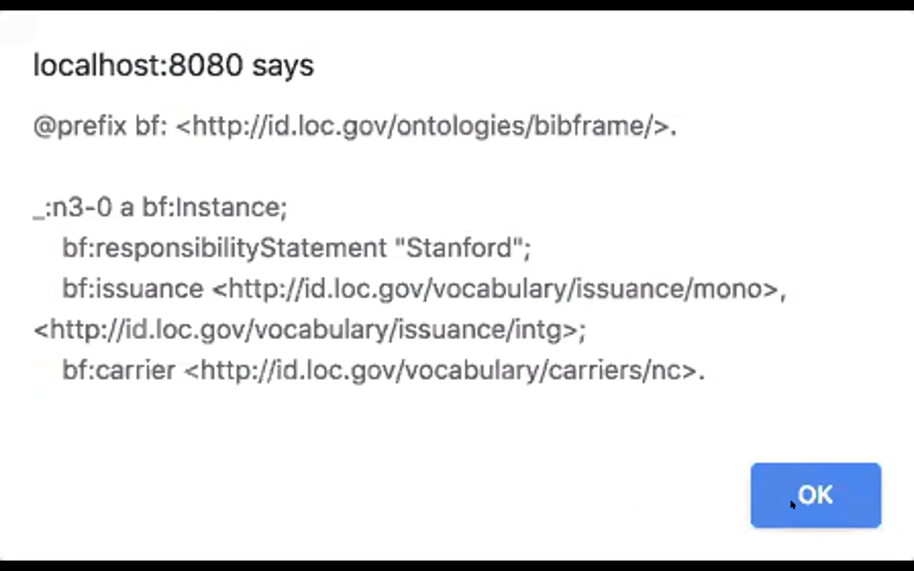